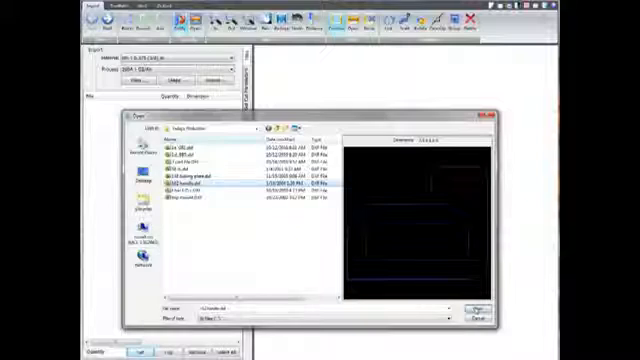
- Close the DXF Open dialog and bring up the Start menu's All Programs list
left_click(473, 311)
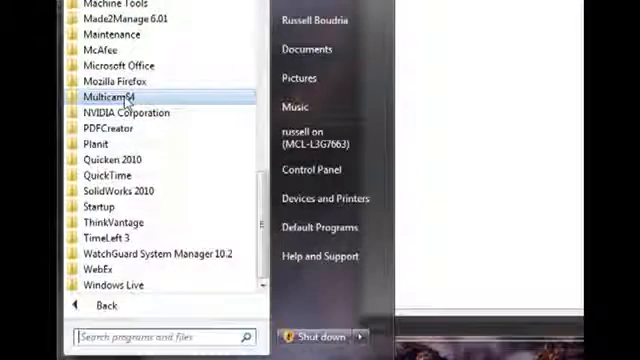
- Expand the Multicam54 program folder and launch a program from it
left_click(103, 96)
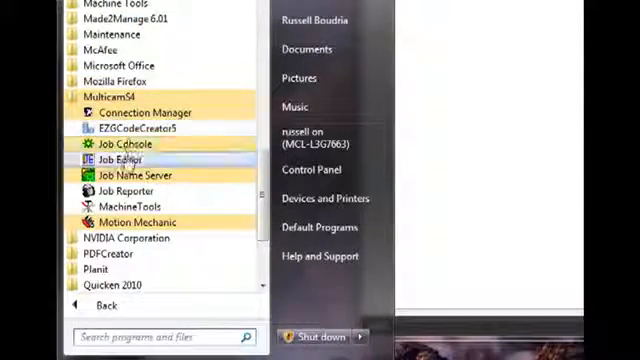
mouse_move(120, 221)
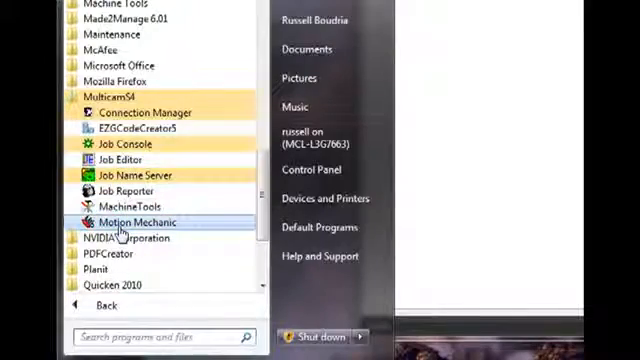
left_click(140, 221)
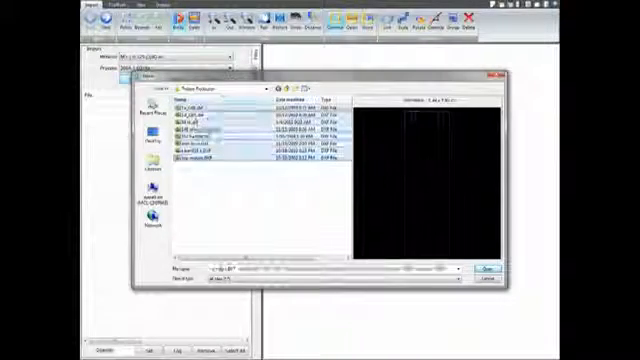
- Import the seven selected DXF part files into the Import tab list
left_click(480, 269)
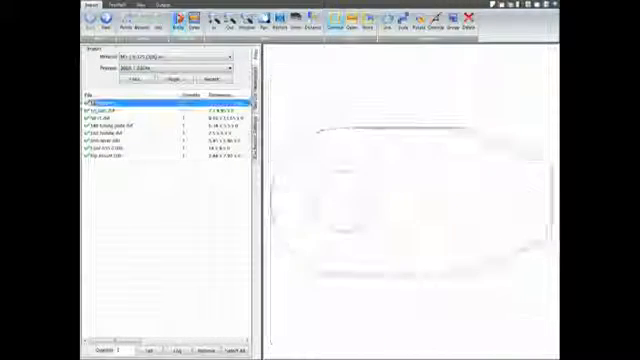